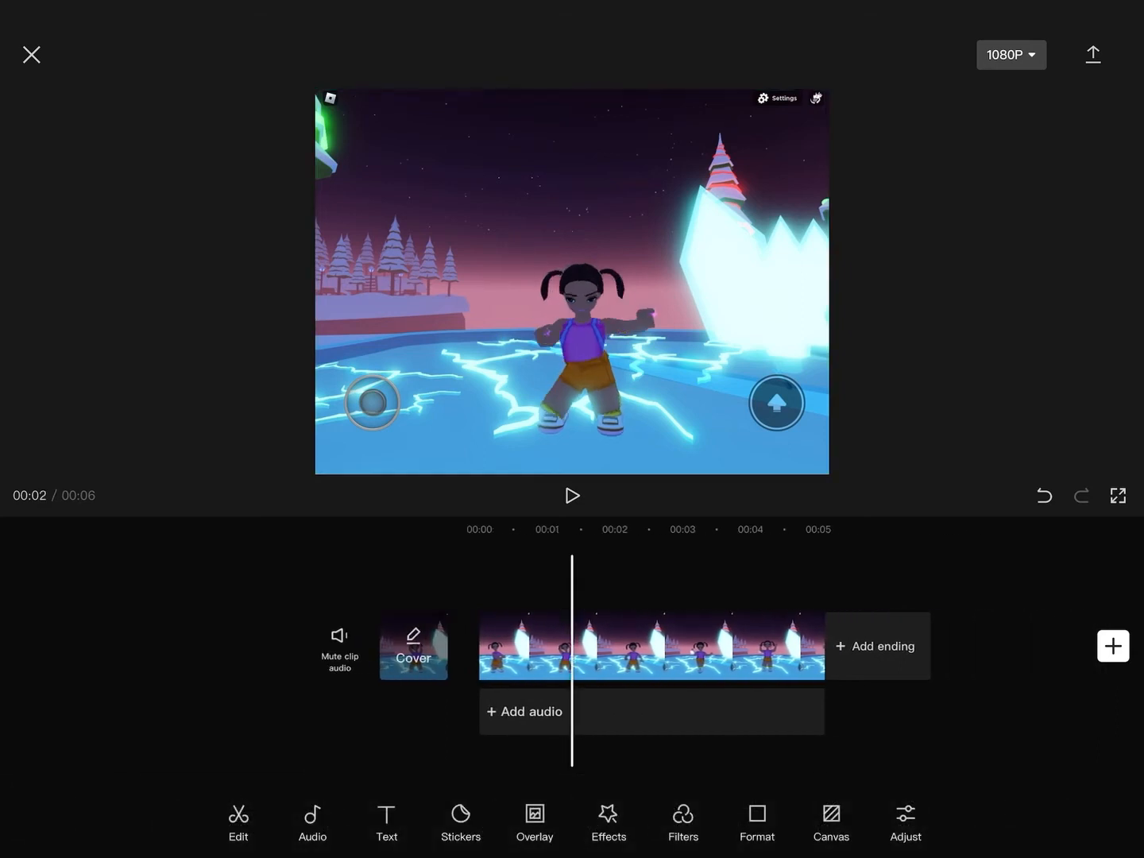
Step: Scale up the Roblox dance clip in the preview, then deselect it
{"action": "left_click", "coordinate": [651, 646]}
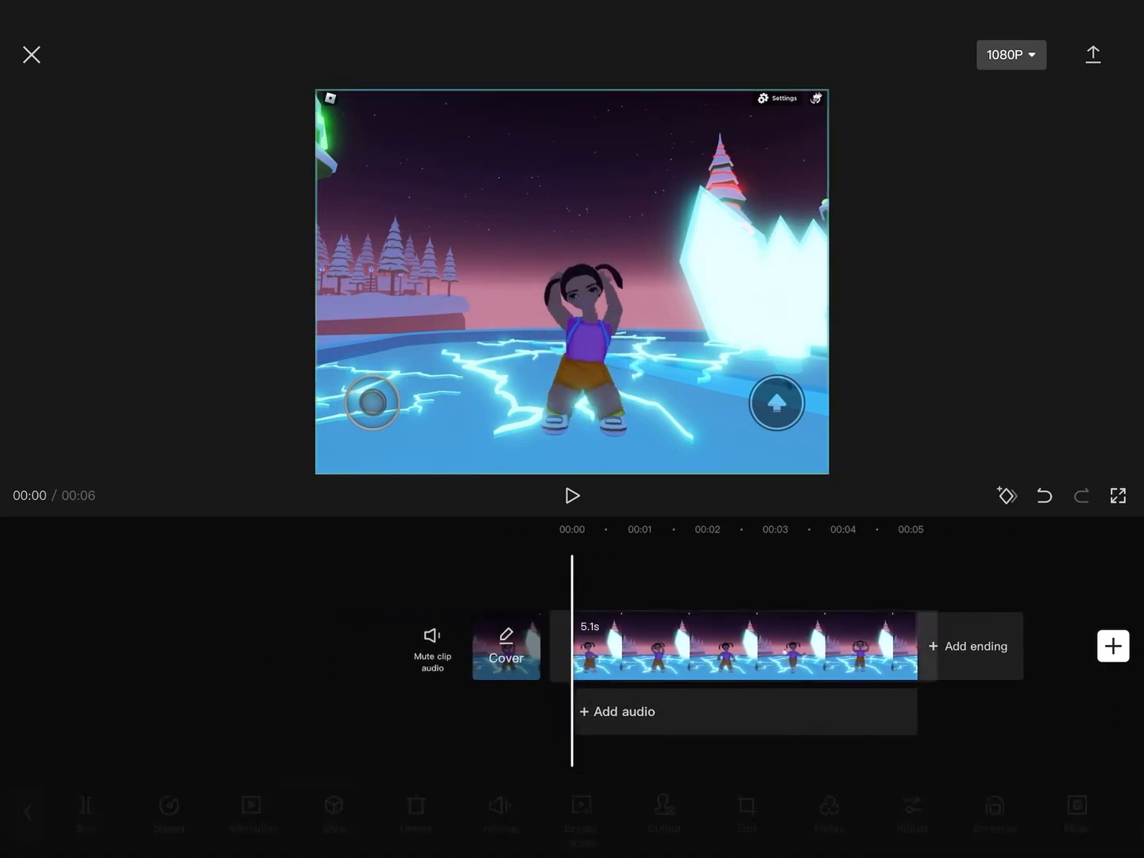
{"action": "left_click", "coordinate": [743, 645]}
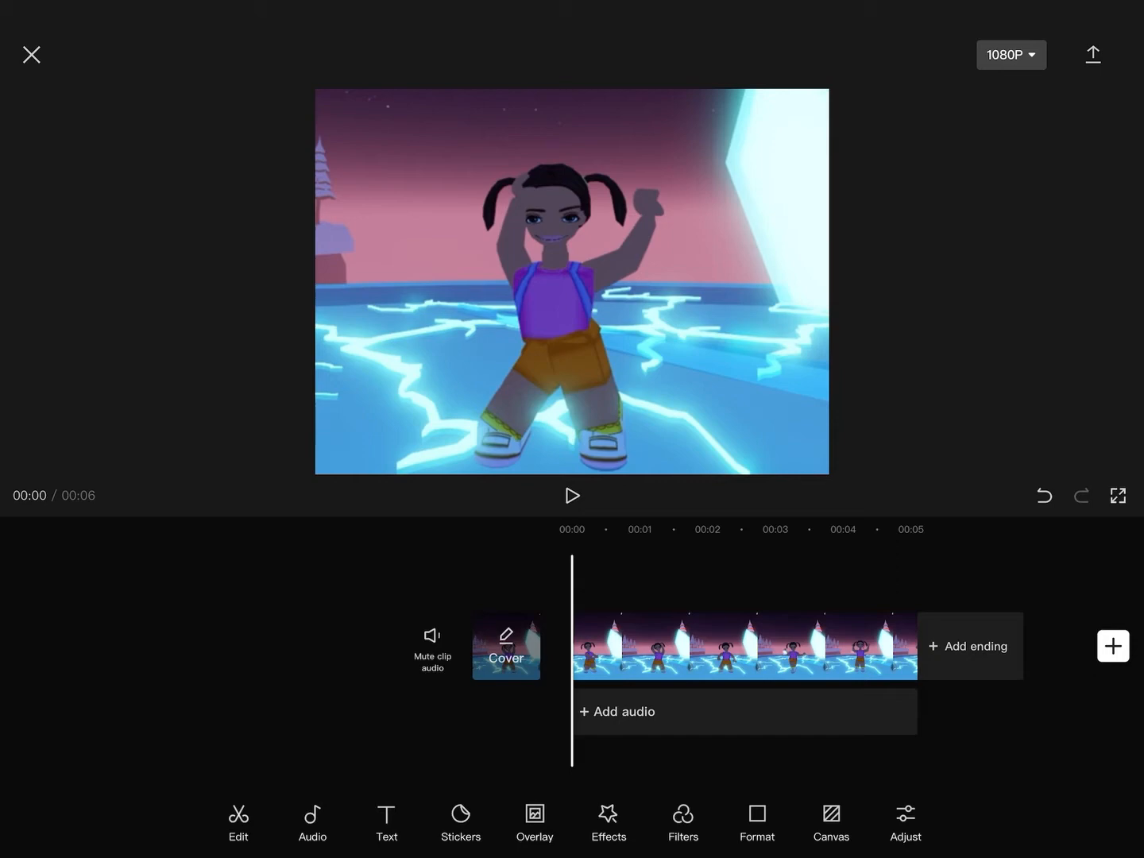
Step: Browse the video effect categories to Comic and apply B&W Sketch to the clip
{"action": "left_click", "coordinate": [608, 822]}
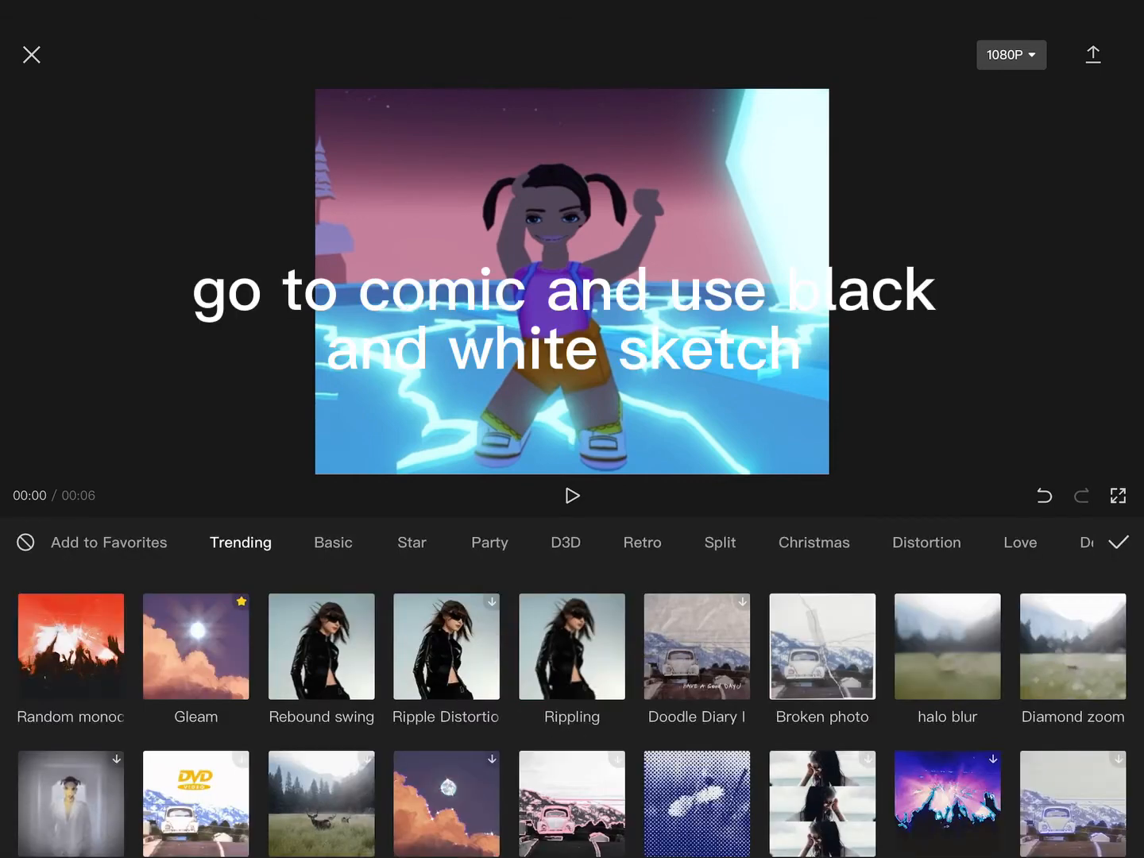
{"action": "left_click", "coordinate": [333, 543]}
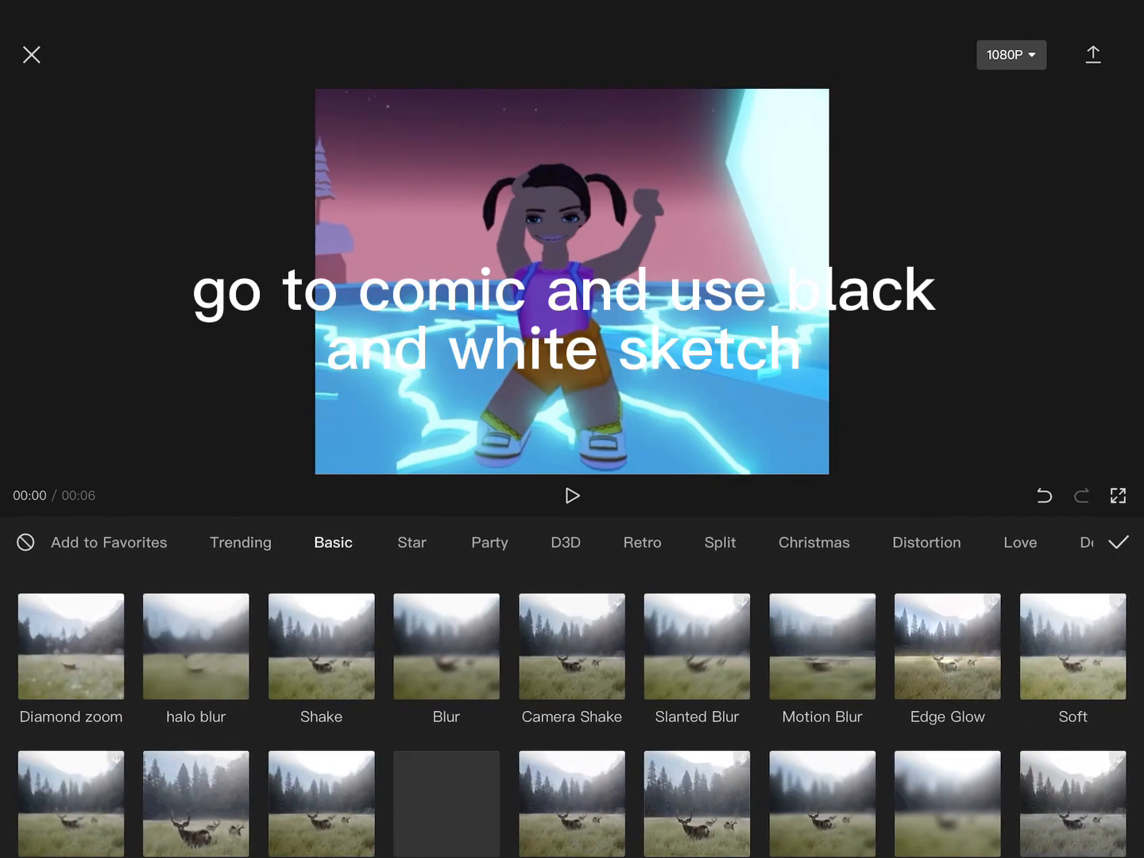
{"action": "left_click", "coordinate": [240, 543]}
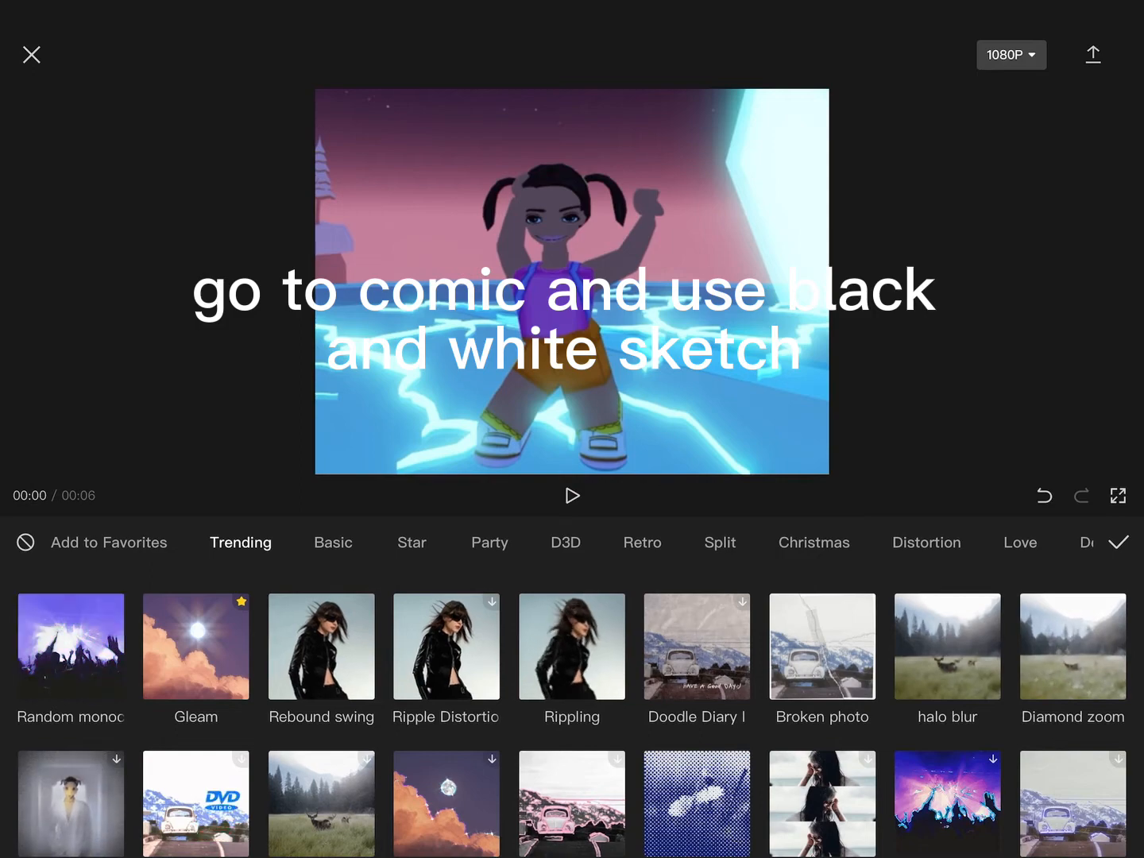
{"action": "left_click", "coordinate": [412, 542]}
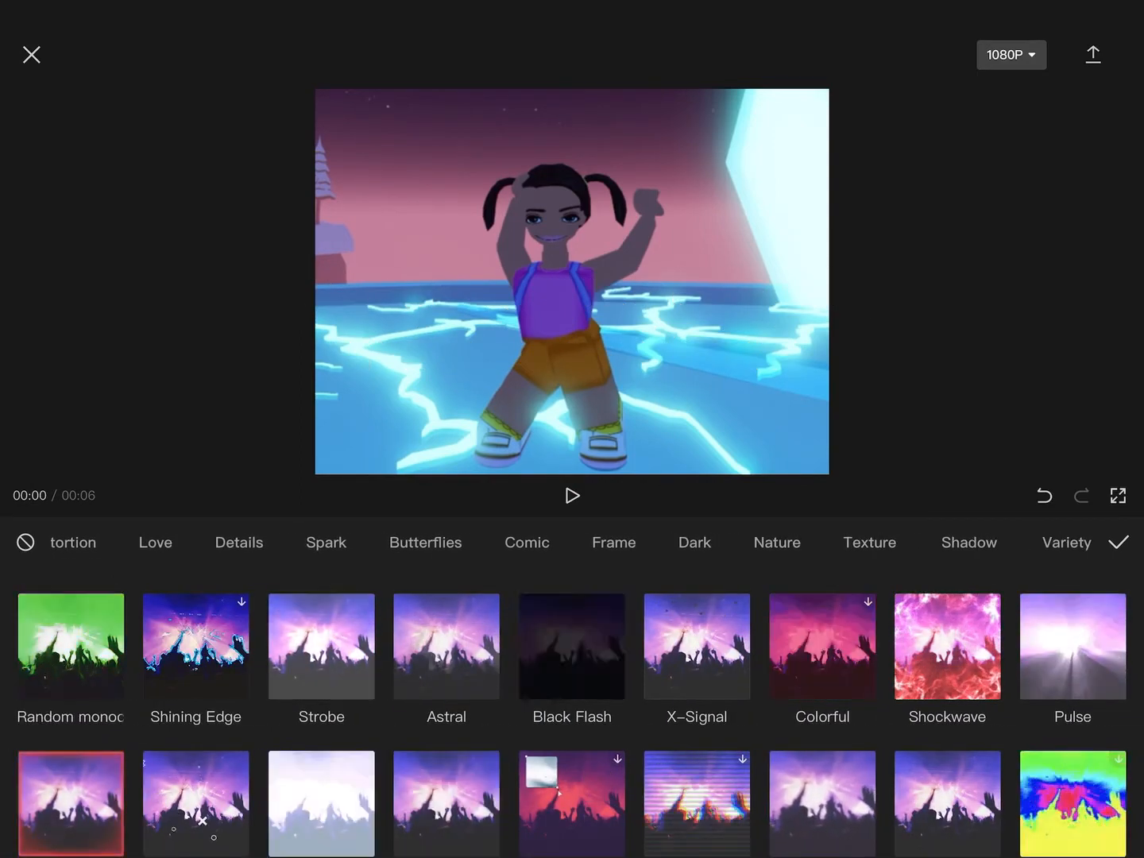
{"action": "left_click", "coordinate": [526, 542]}
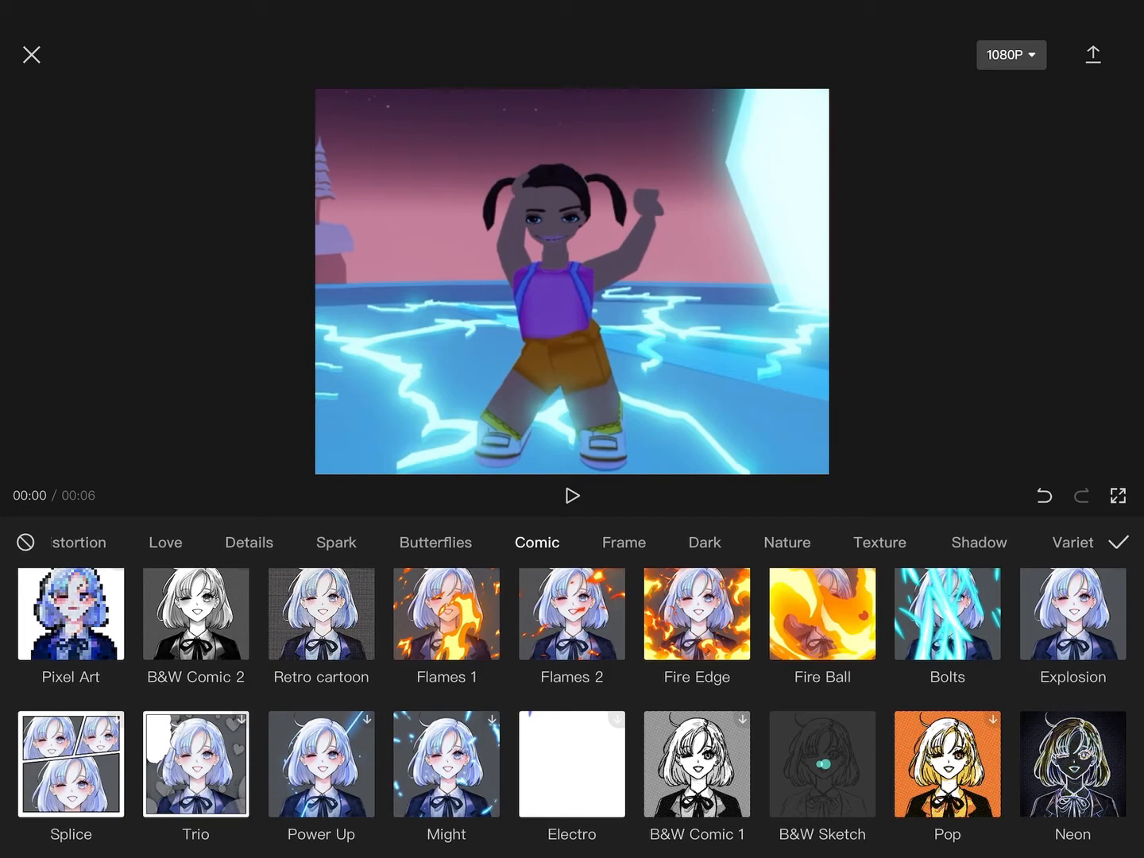
{"action": "left_click", "coordinate": [821, 764]}
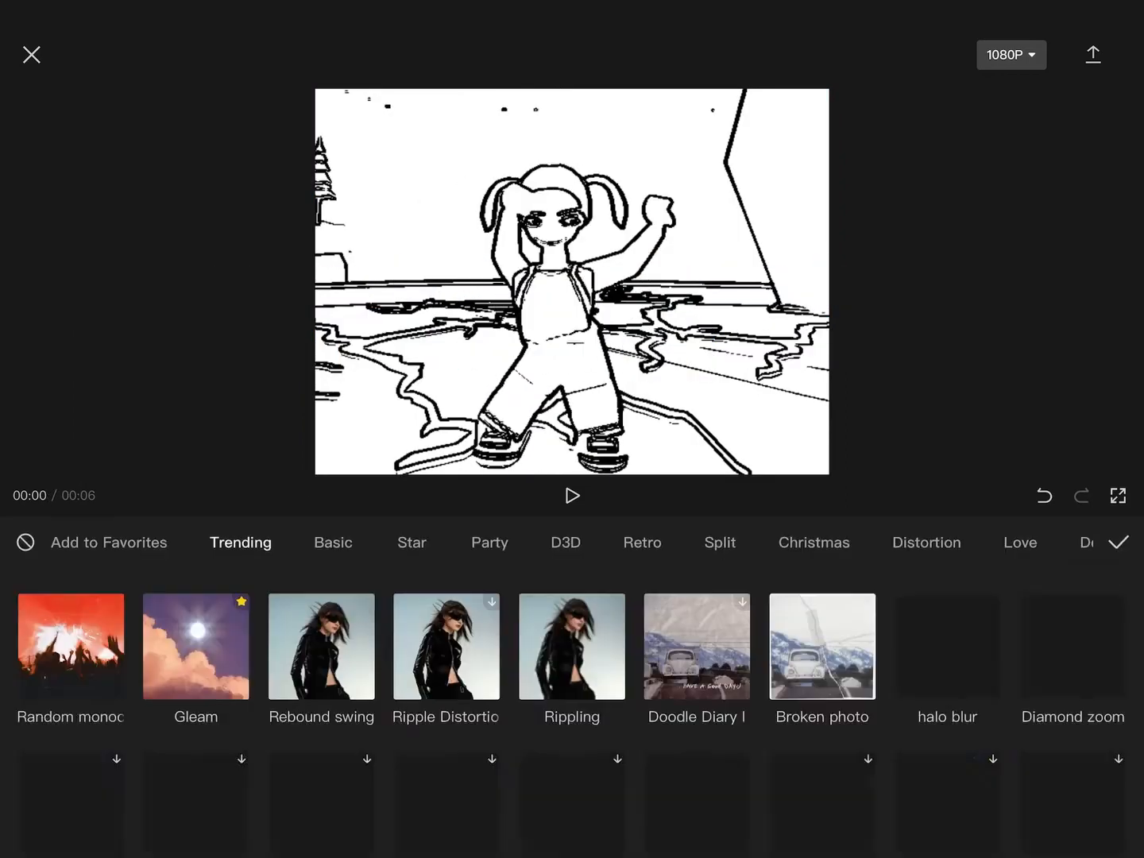
Step: Add a Blur effect over the sketch, export the video, and open the original clip project
{"action": "left_click", "coordinate": [333, 542]}
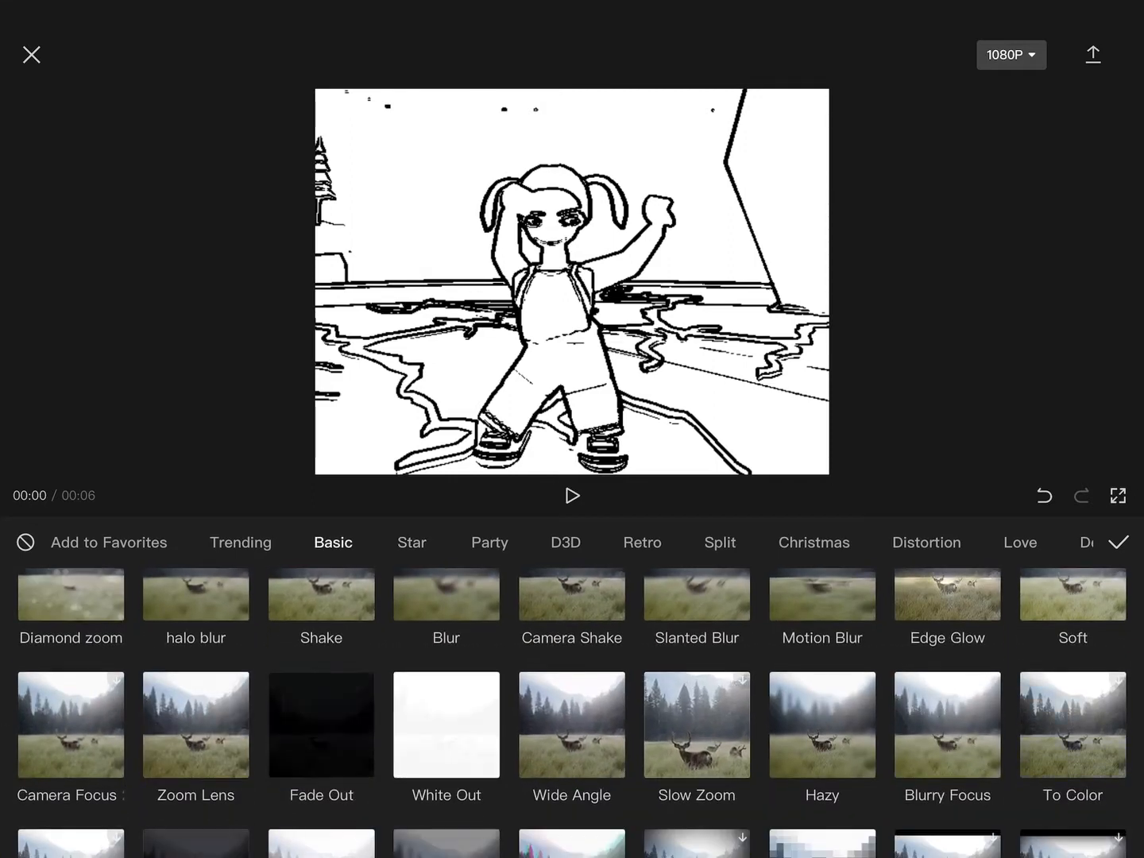
{"action": "left_click", "coordinate": [446, 593]}
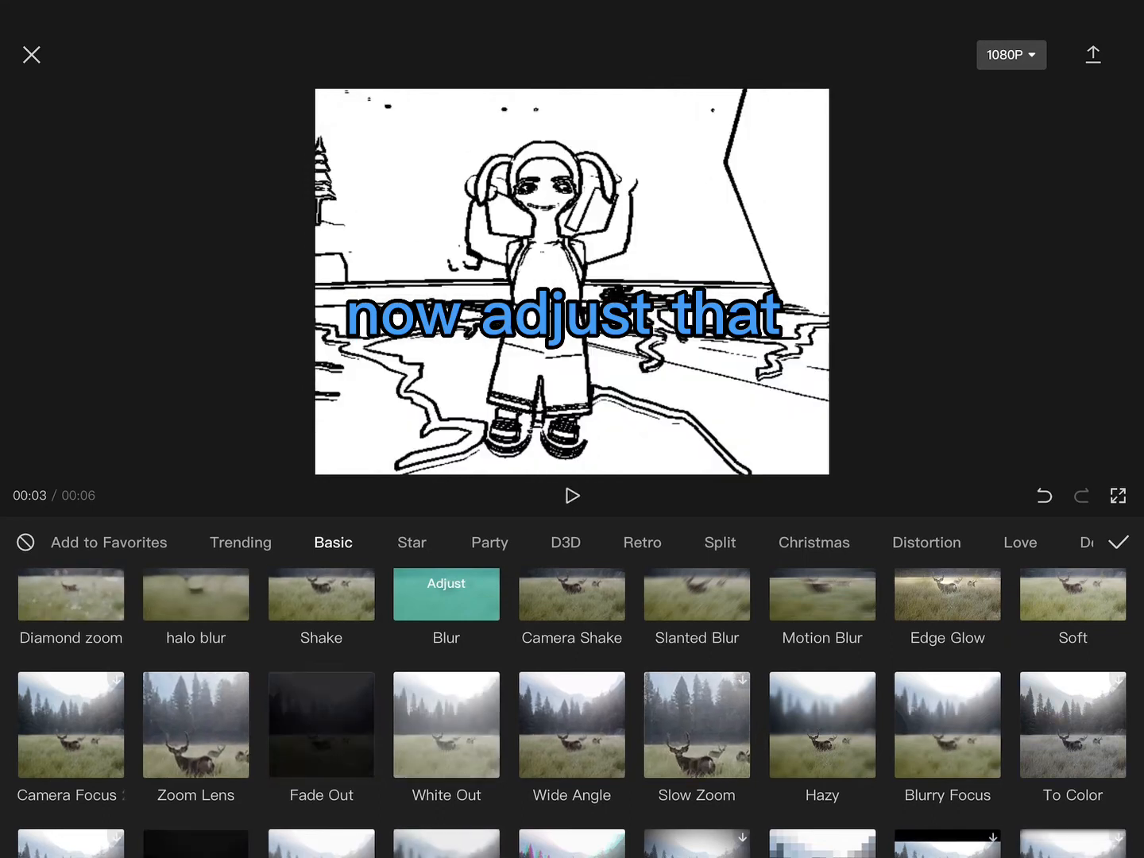
{"action": "left_click", "coordinate": [1118, 543]}
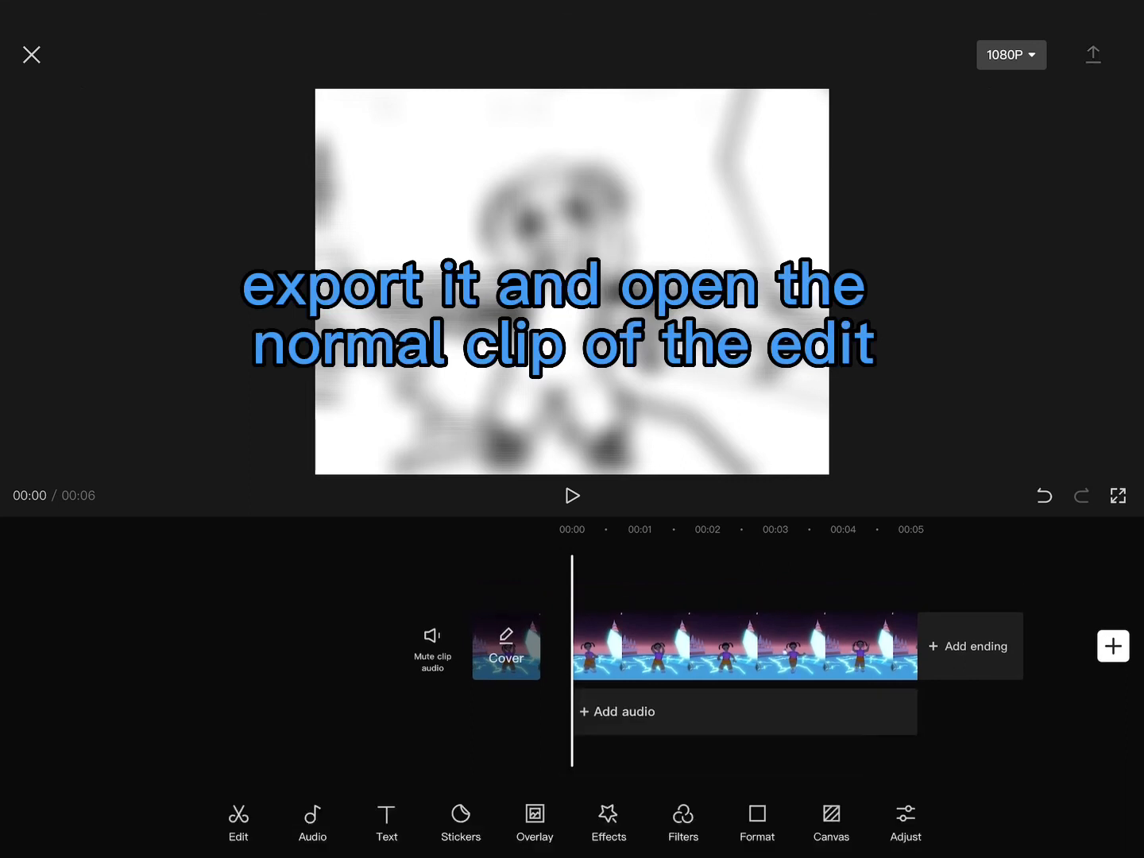
{"action": "left_click", "coordinate": [1092, 54]}
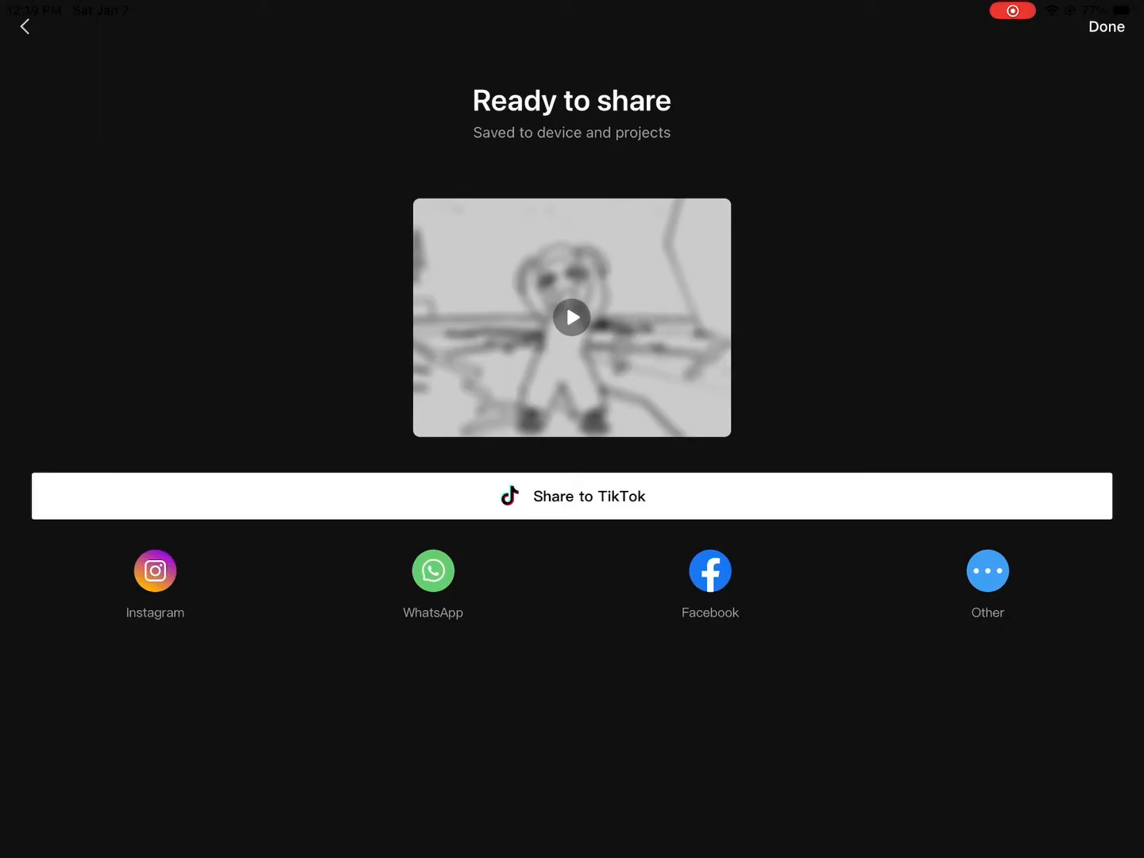
{"action": "left_click", "coordinate": [24, 25]}
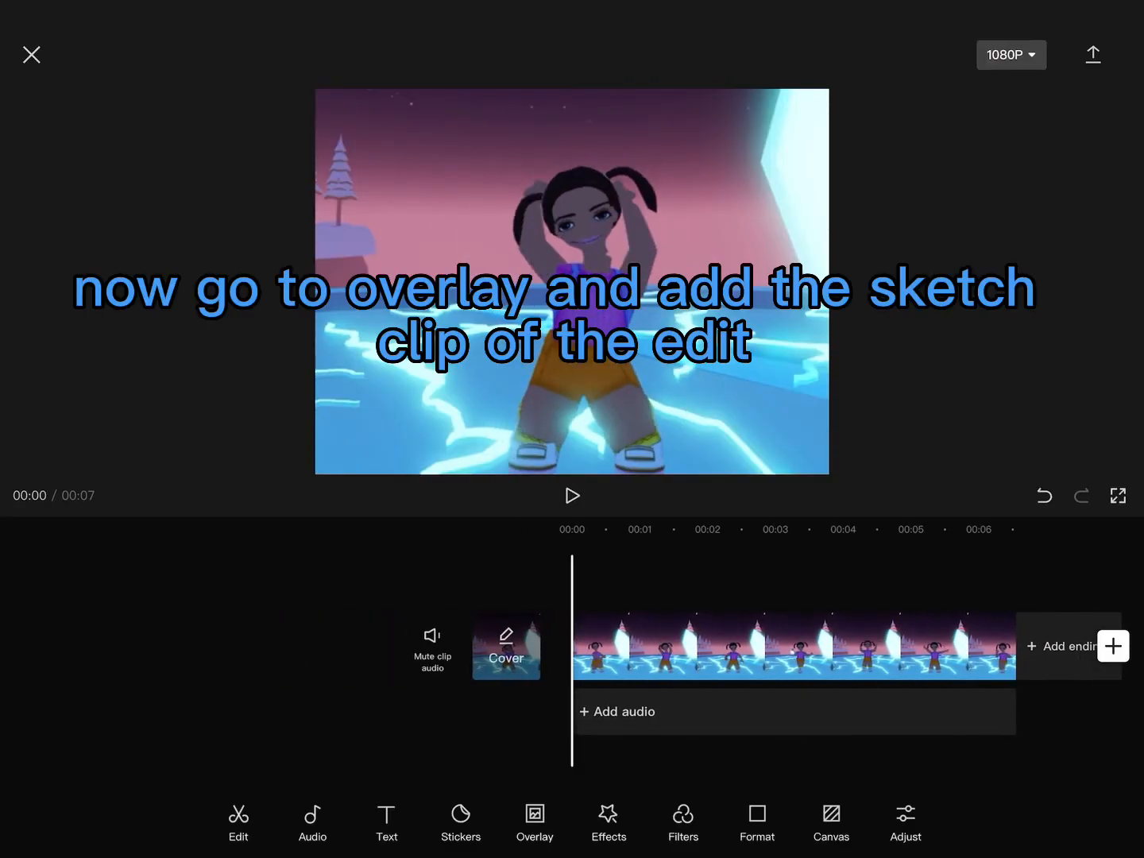
Step: Add the exported blurred sketch video as an overlay and enlarge it to fill the preview
{"action": "left_click", "coordinate": [534, 822]}
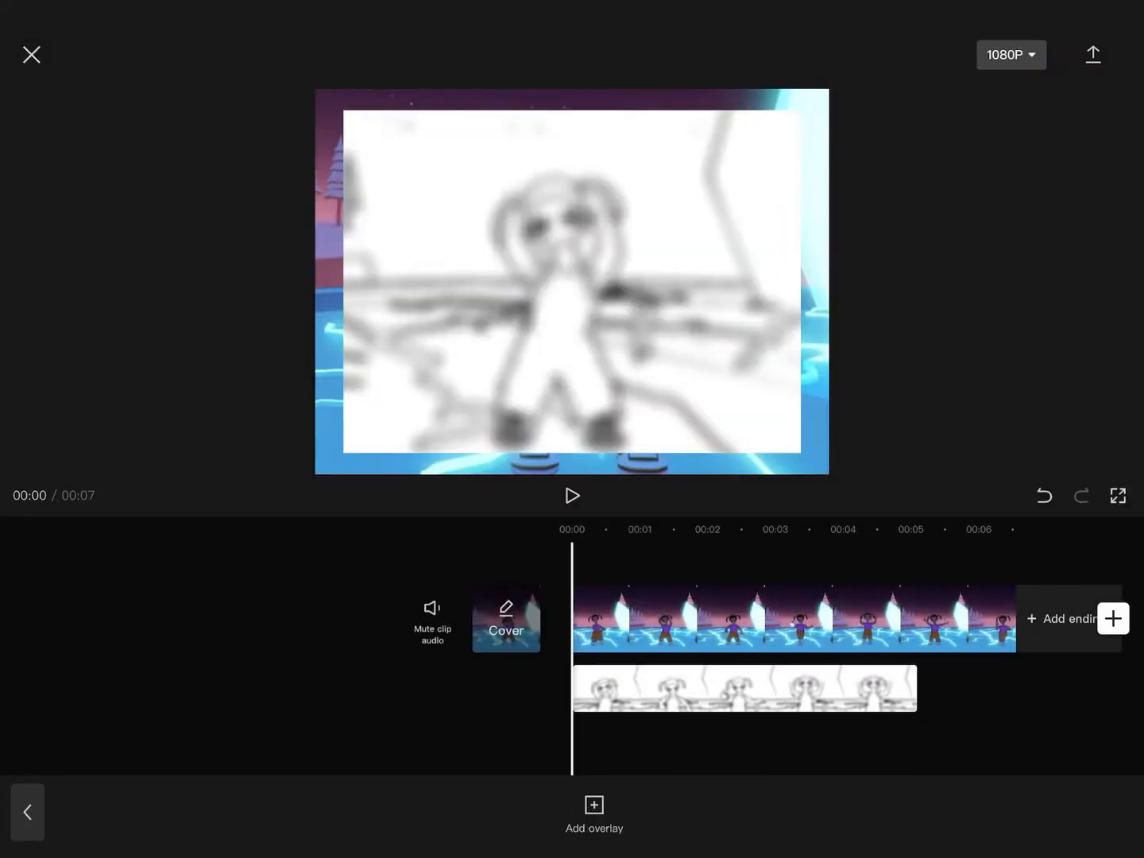
{"action": "left_click", "coordinate": [743, 688]}
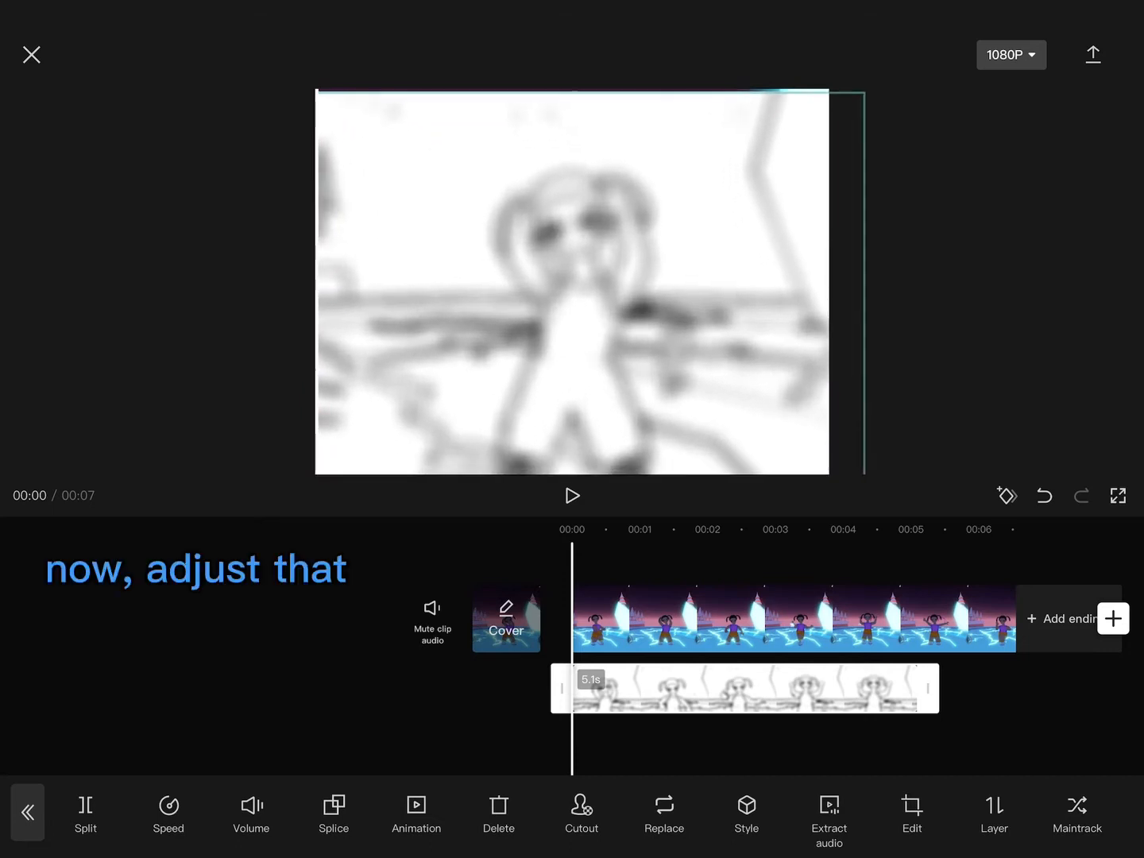
Step: Play the preview, trim the dance clip to the overlay's length, and open the overlay's blend modes
{"action": "left_click", "coordinate": [571, 495]}
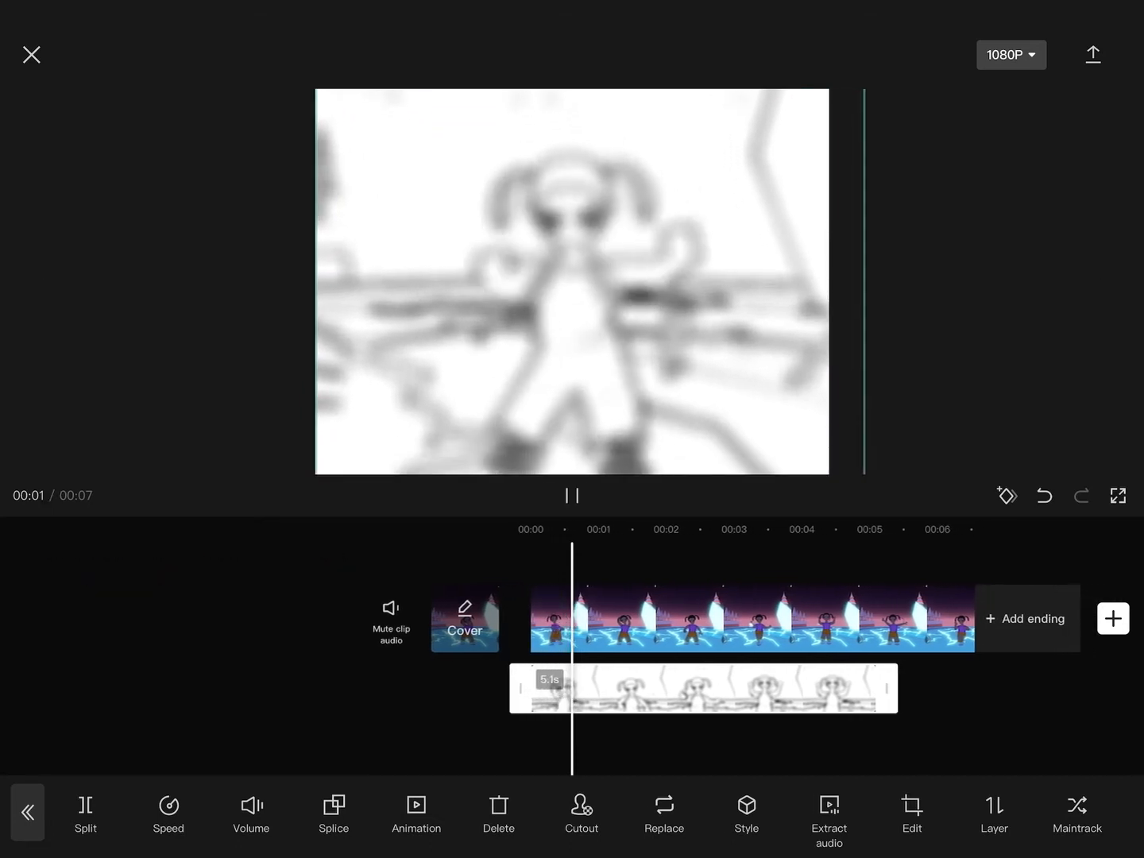
{"action": "left_click", "coordinate": [570, 495]}
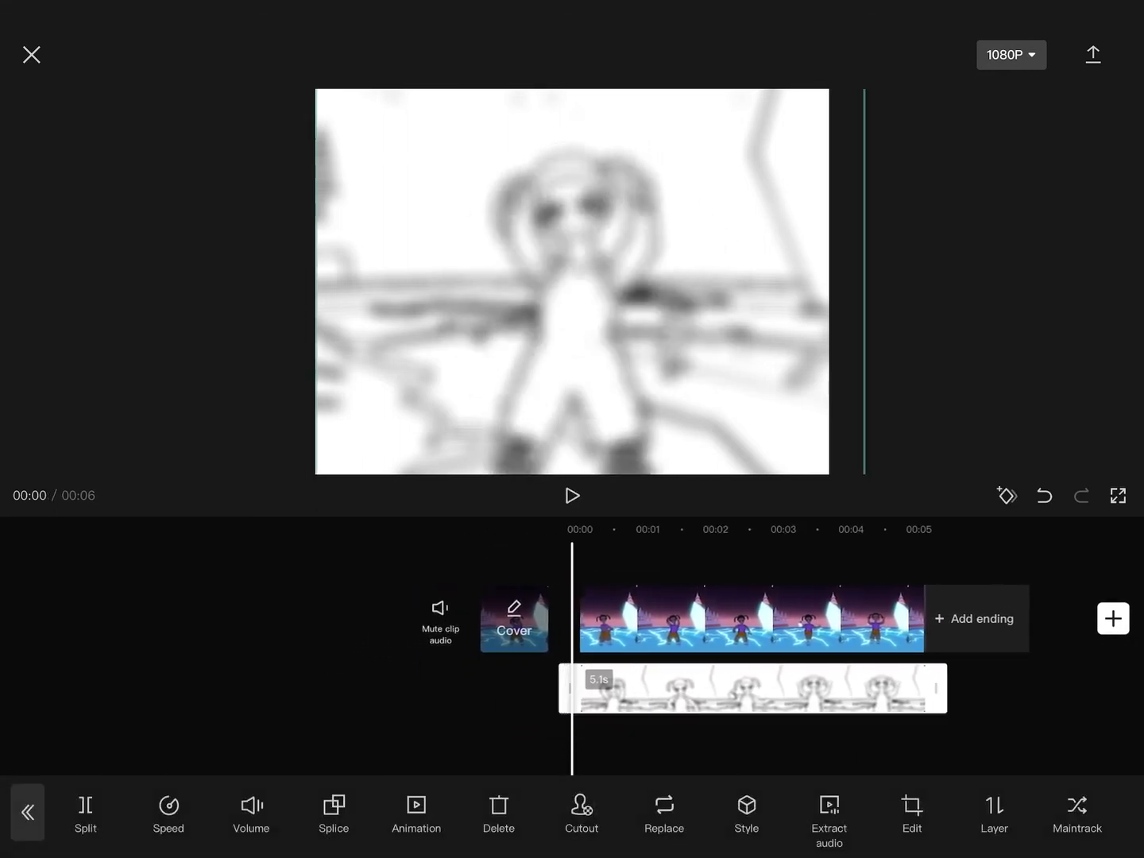
{"action": "left_click", "coordinate": [333, 814]}
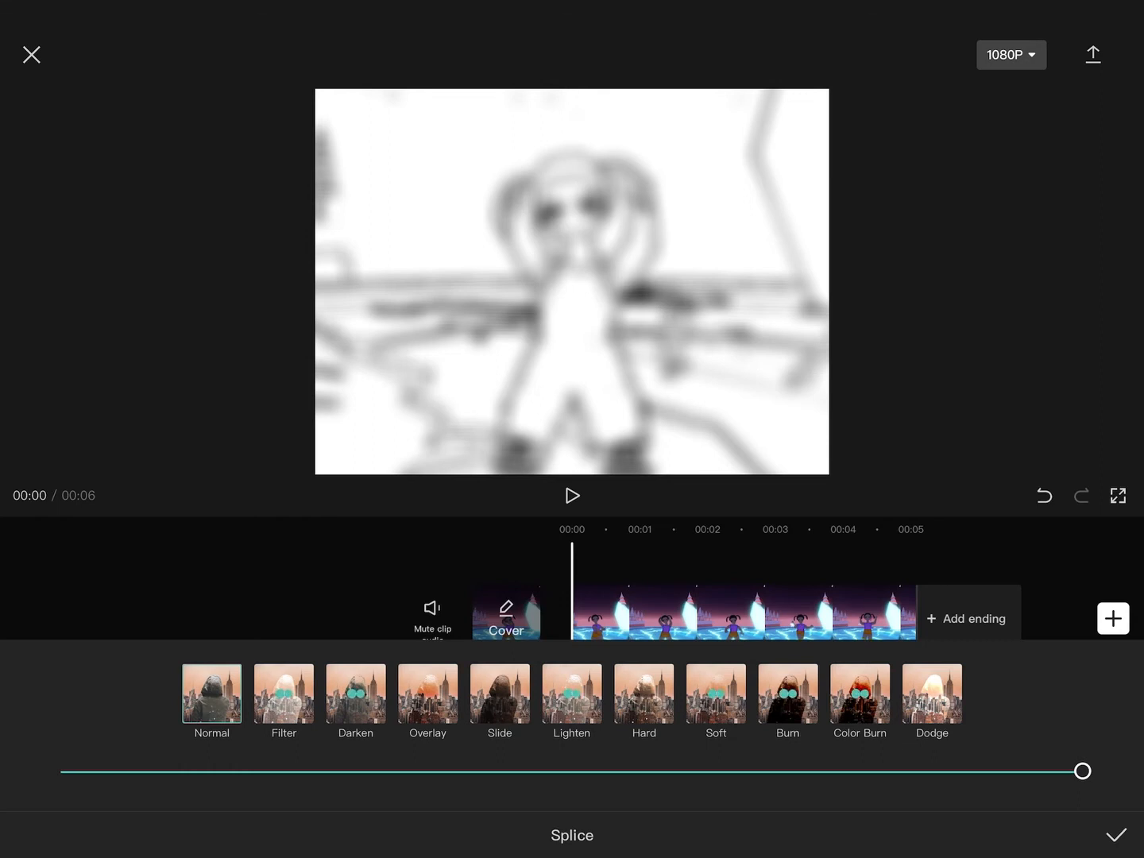